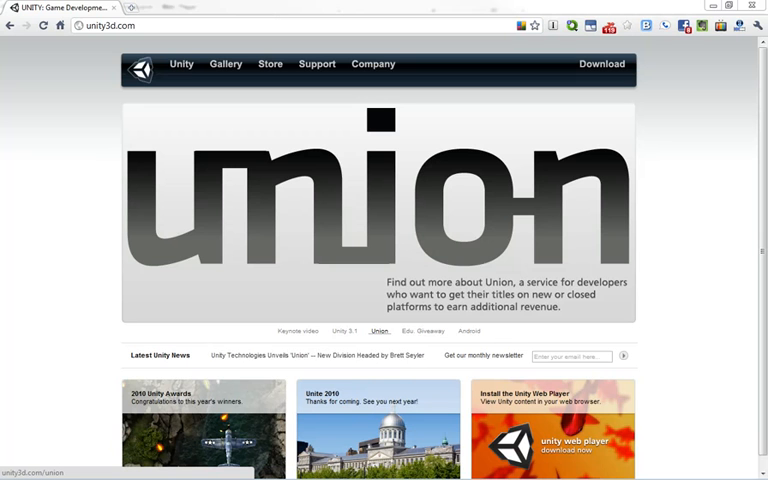
Cycle repeatedly through the license comparison page's column headers along the row at y≈166
left_click(424, 332)
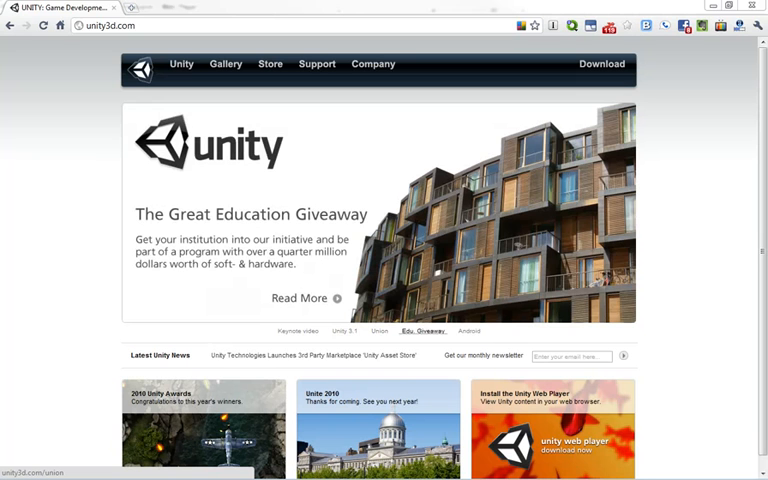
left_click(468, 332)
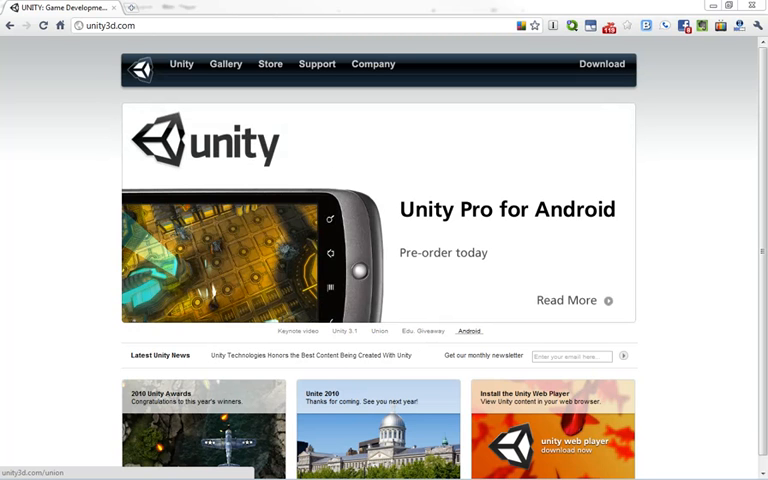
left_click(300, 332)
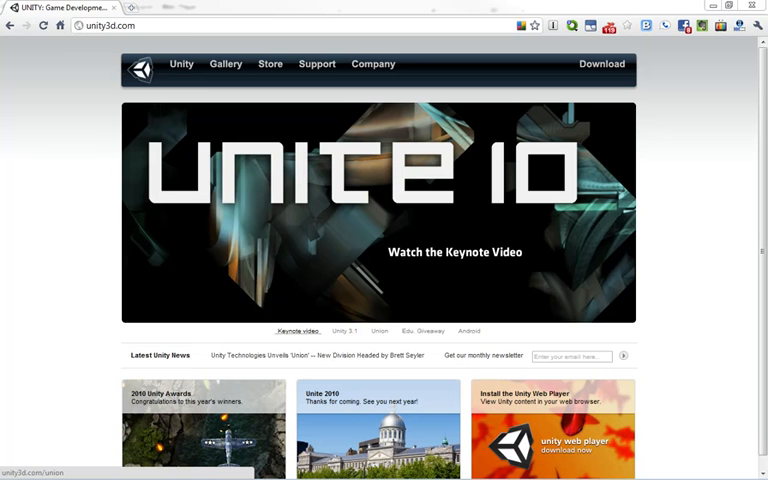
left_click(348, 332)
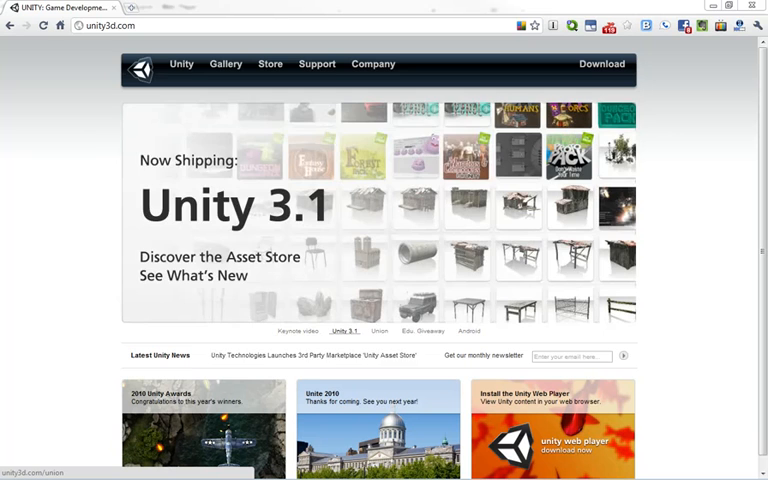
left_click(380, 332)
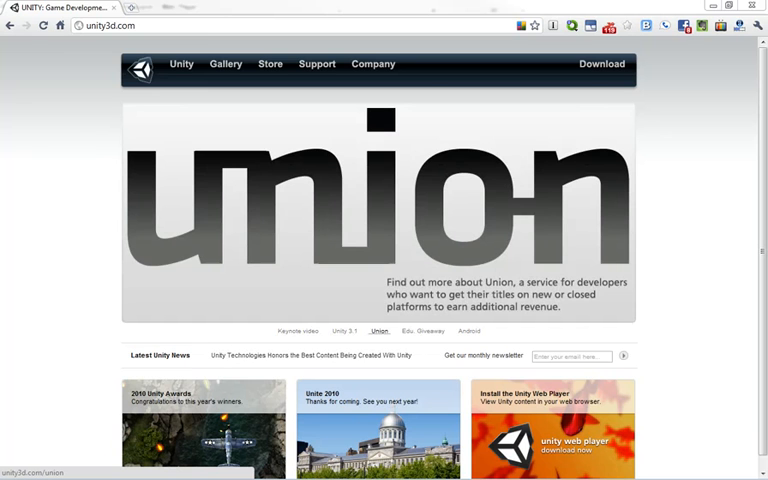
left_click(422, 332)
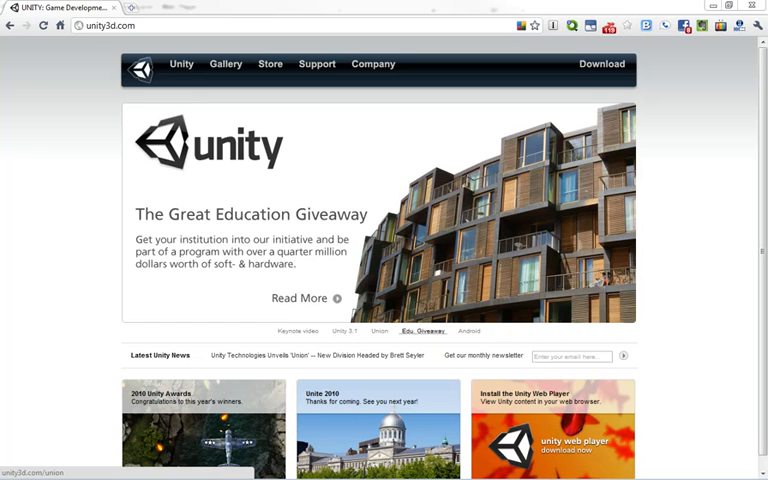
left_click(468, 332)
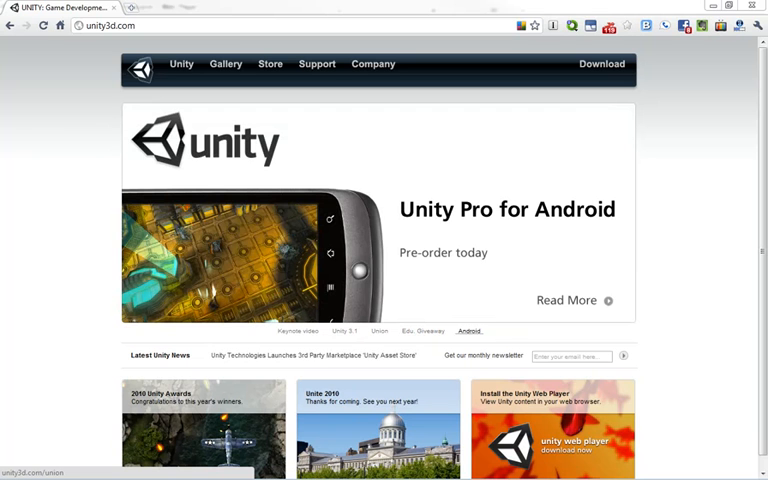
left_click(296, 330)
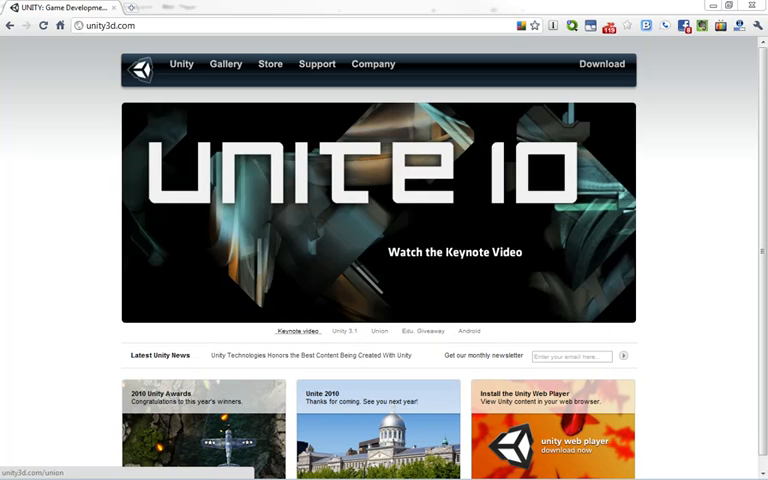
left_click(348, 332)
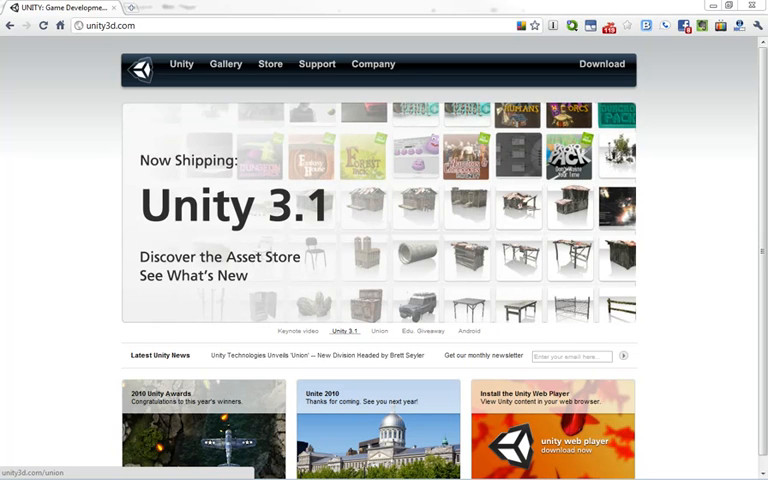
left_click(378, 332)
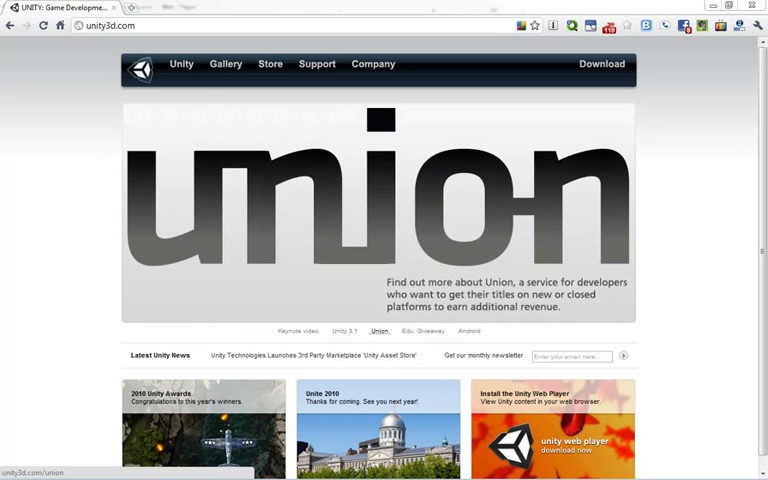
left_click(424, 332)
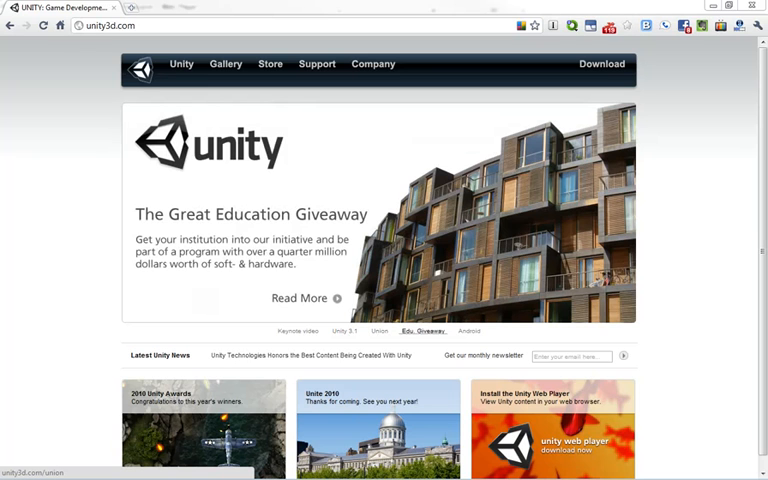
left_click(468, 332)
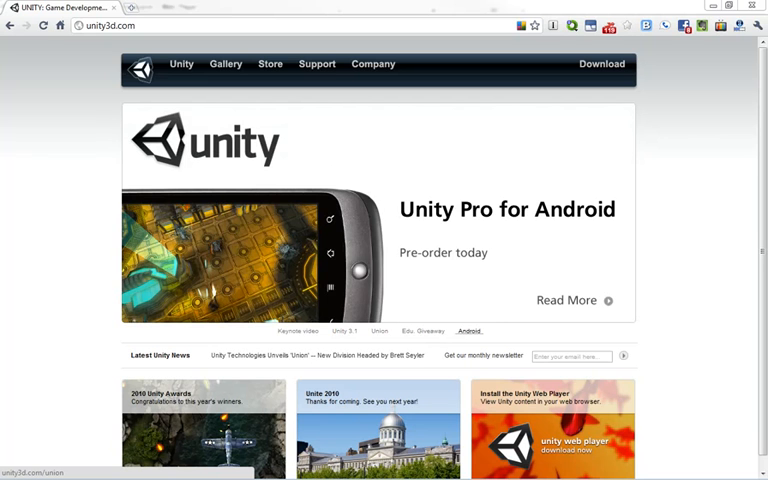
left_click(298, 330)
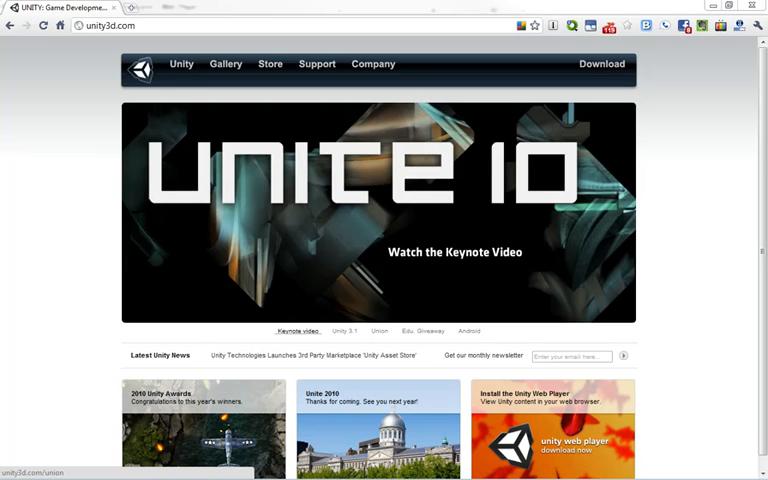
left_click(348, 332)
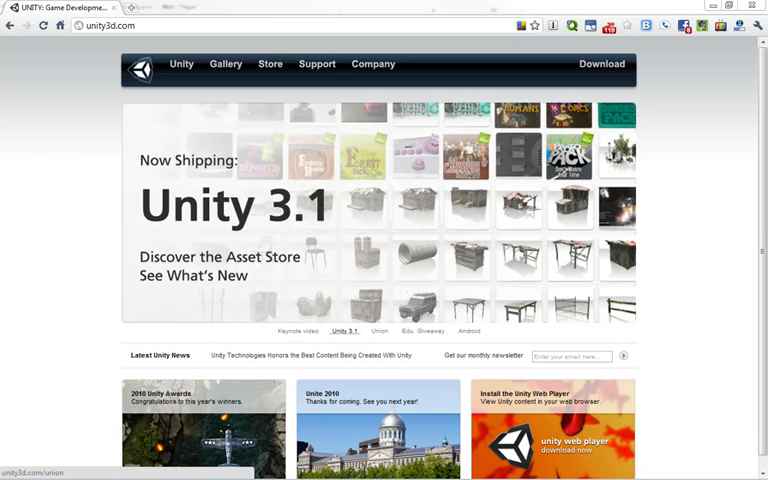
left_click(378, 332)
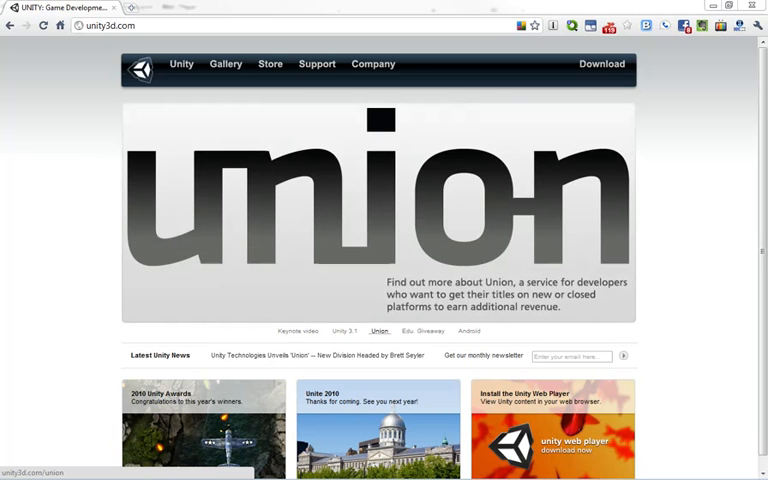
left_click(424, 332)
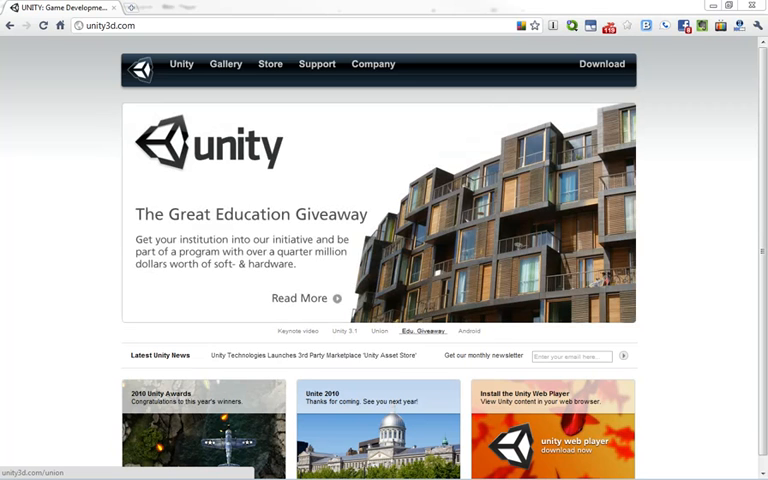
left_click(470, 332)
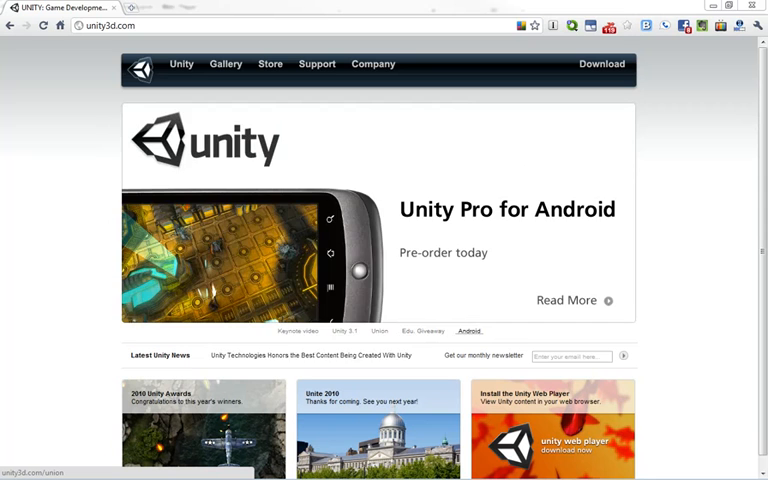
left_click(298, 332)
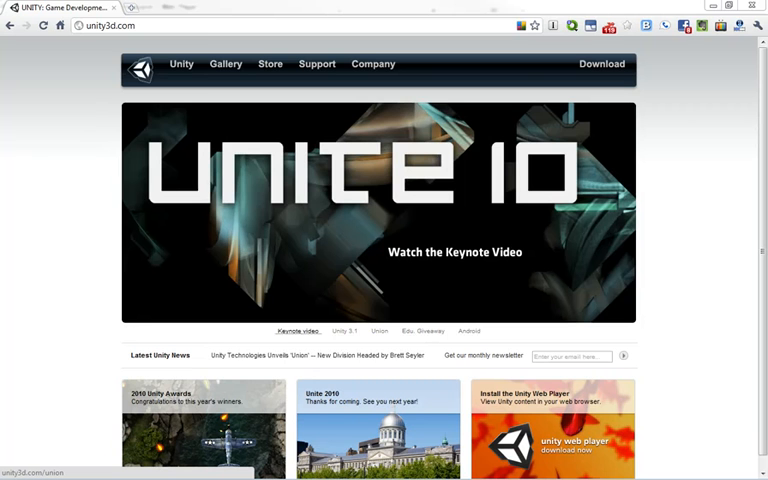
left_click(348, 332)
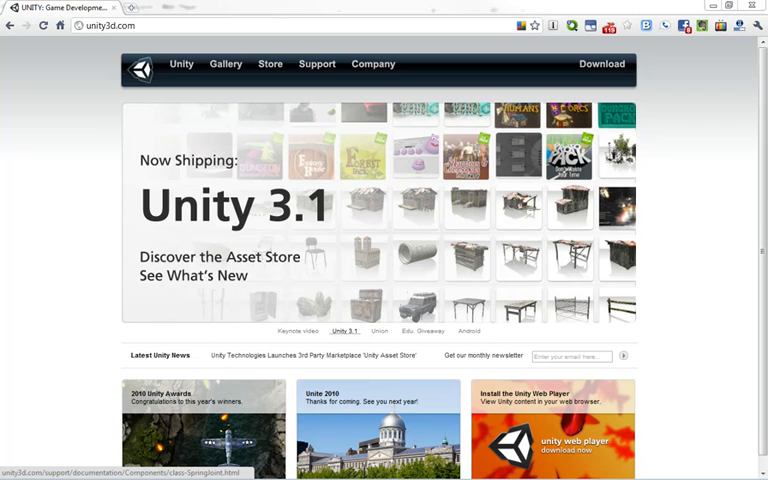
left_click(380, 332)
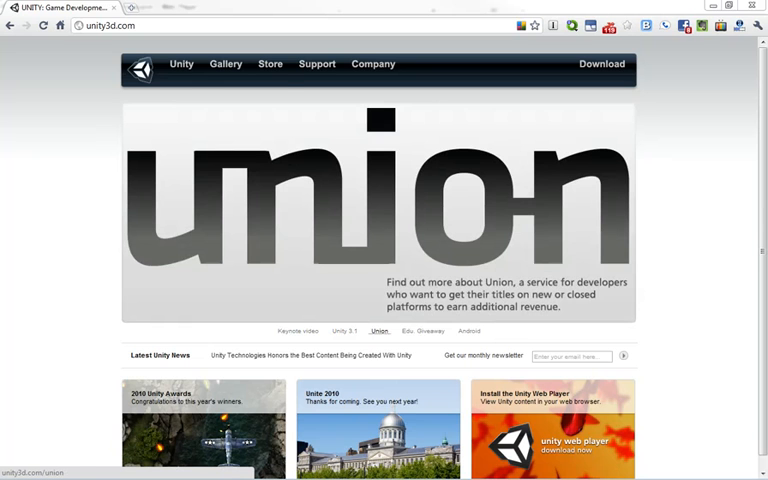
Go to the Unity download page offering Unity 3.1 for Windows with free download and Pro trial
left_click(600, 64)
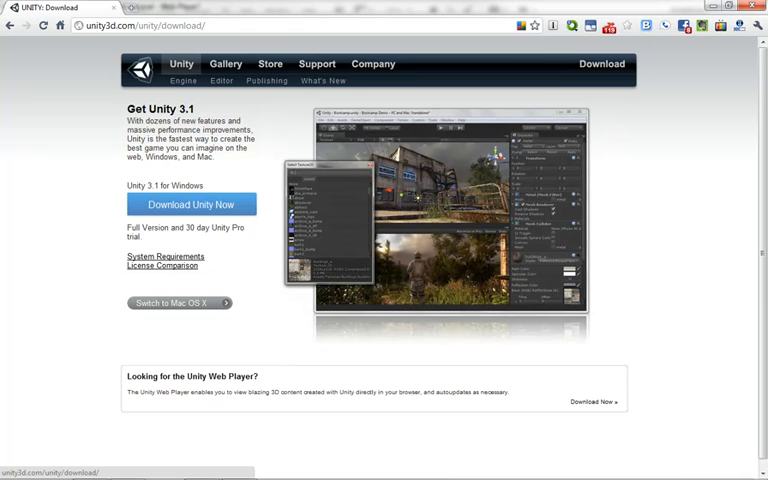
mouse_move(270, 64)
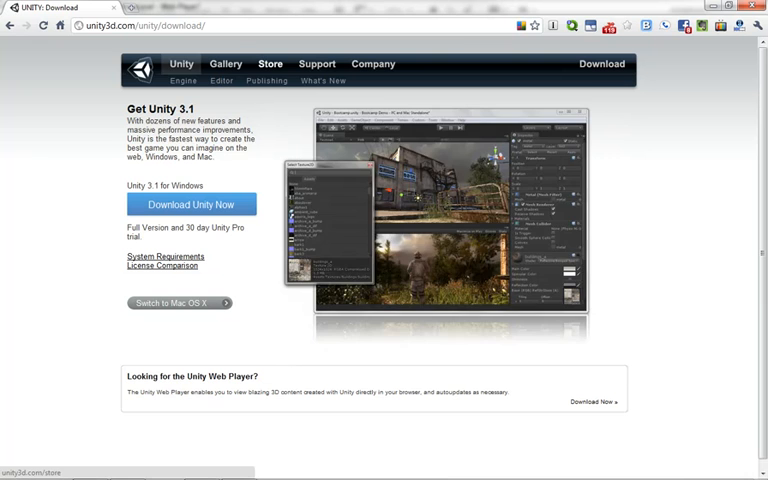
left_click(322, 80)
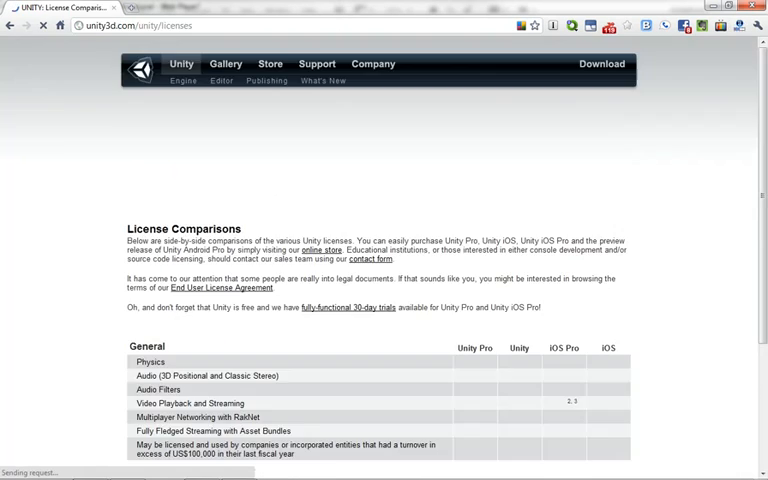
scroll("down", 3)
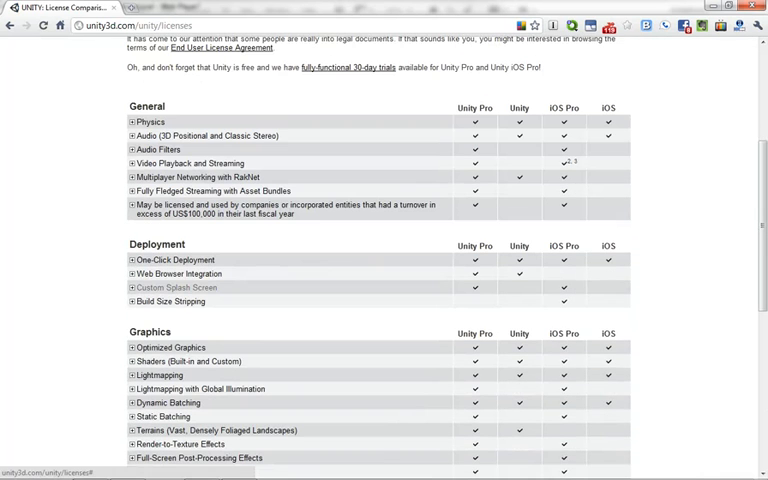
mouse_move(176, 288)
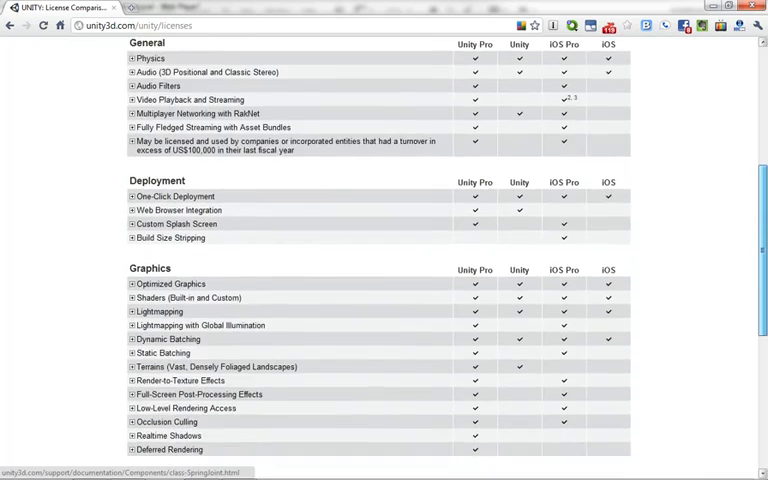
scroll("down", 3)
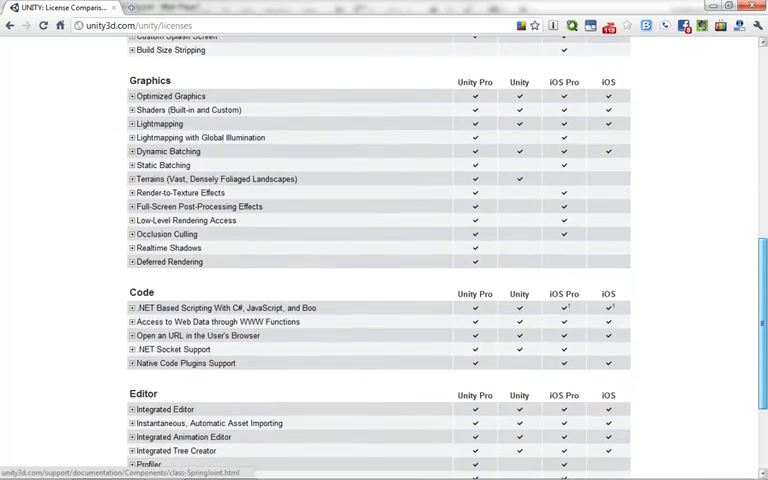
scroll("down", 3)
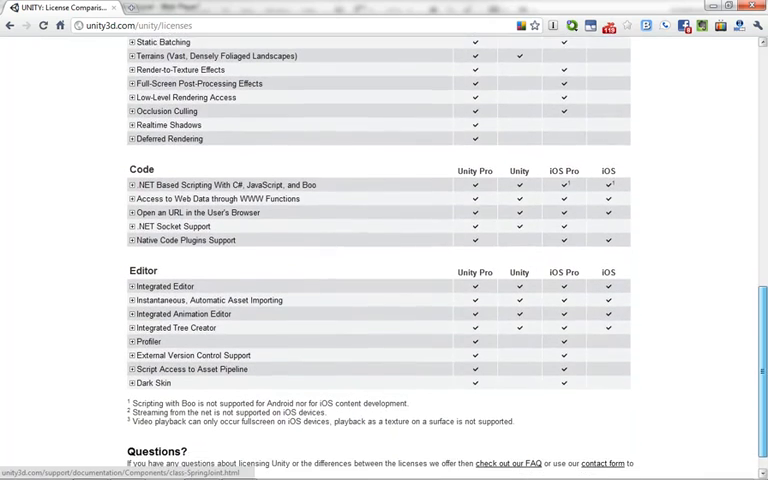
scroll("up", 3)
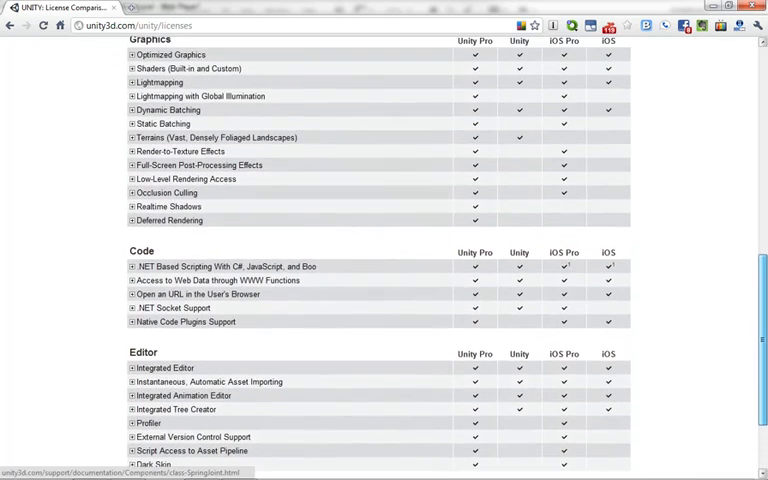
scroll("up", 3)
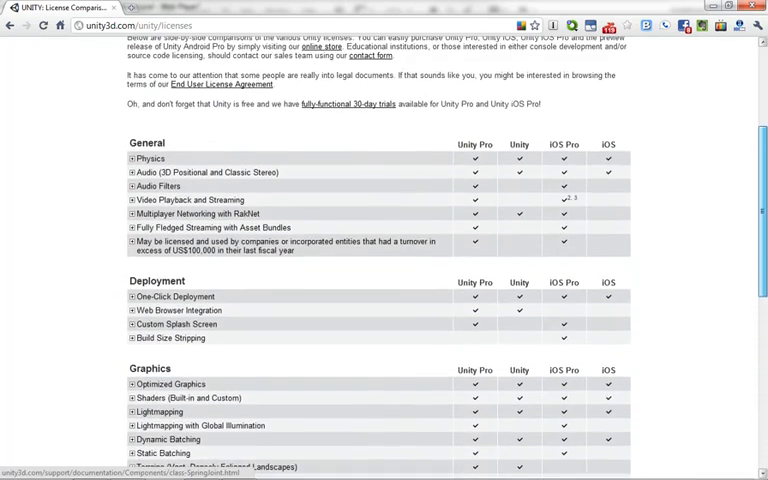
scroll("up", 3)
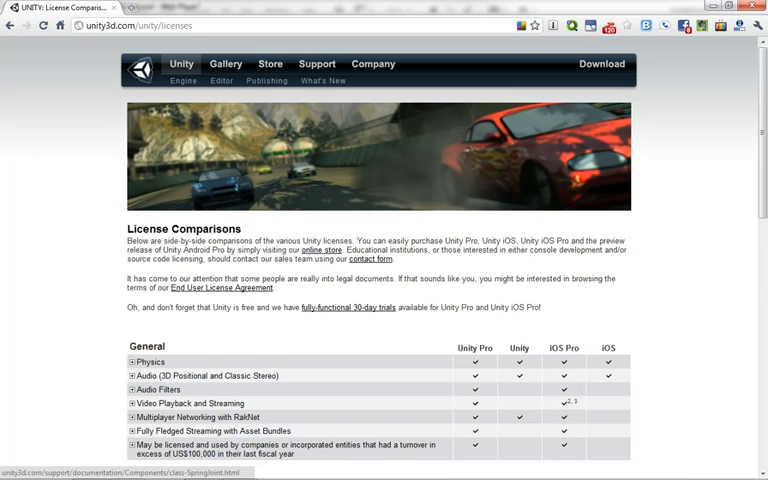
scroll("down", 3)
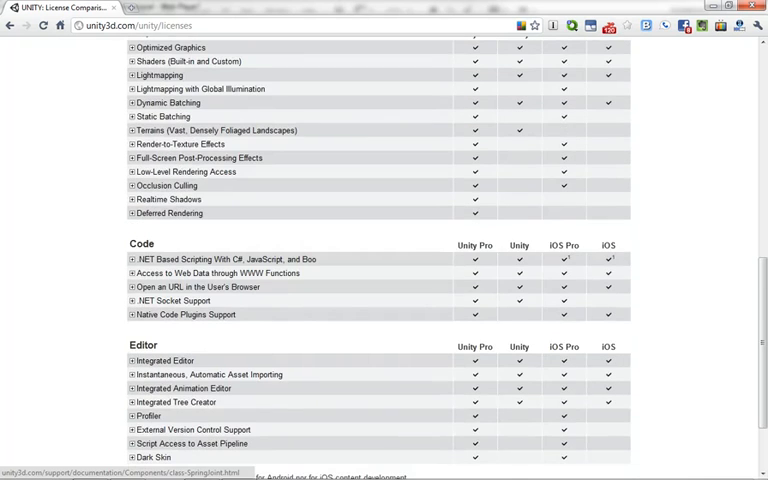
scroll("up", 3)
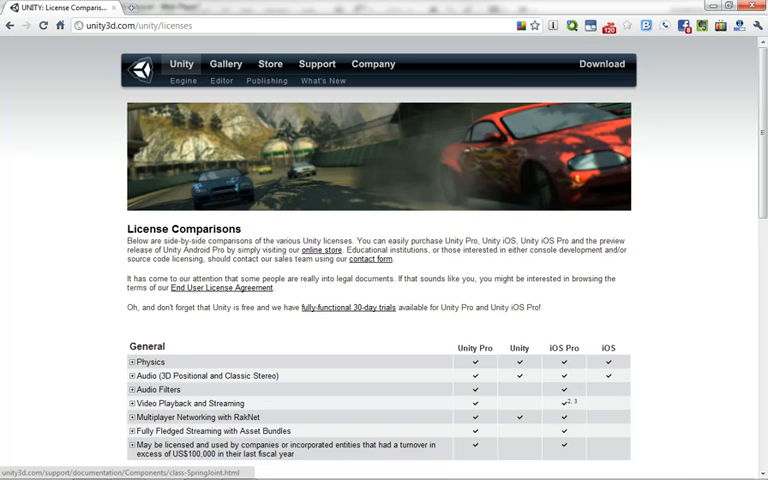
mouse_move(270, 64)
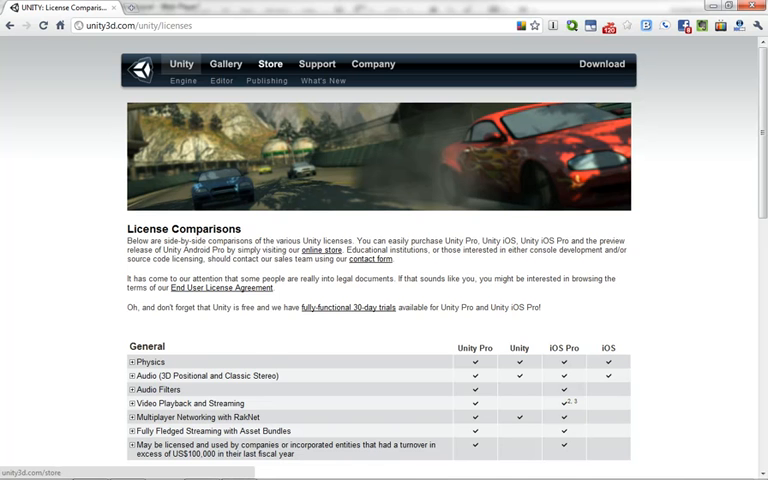
Visit the Unity product overview, then move to the site's Support section
left_click(180, 64)
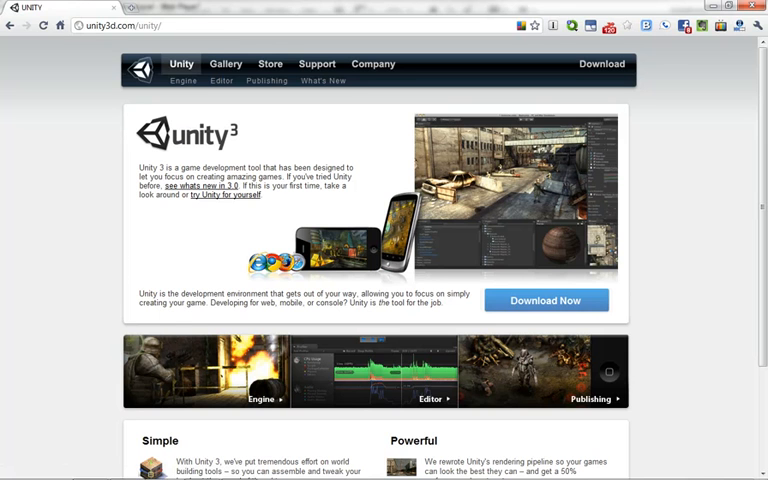
mouse_move(224, 64)
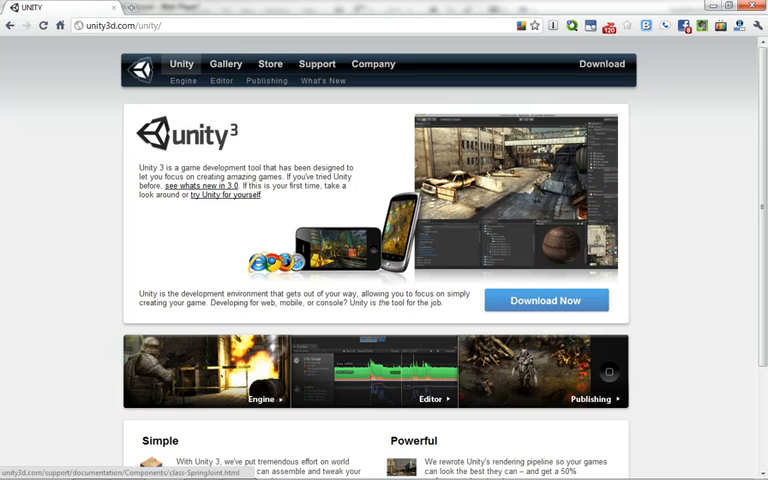
mouse_move(316, 64)
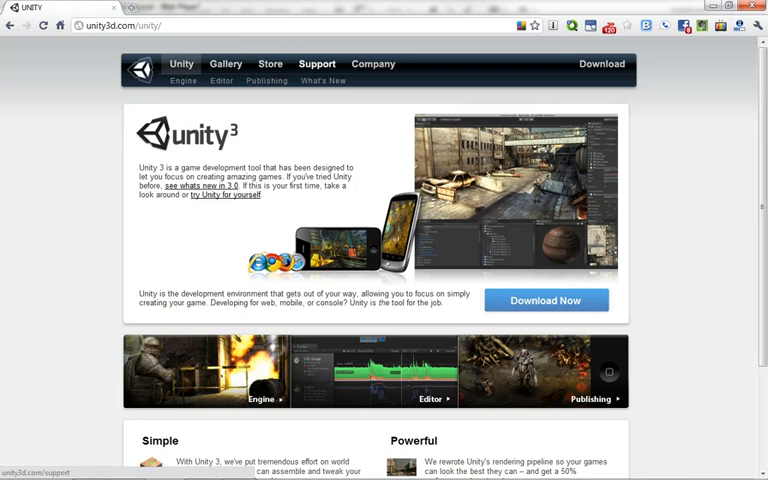
left_click(316, 64)
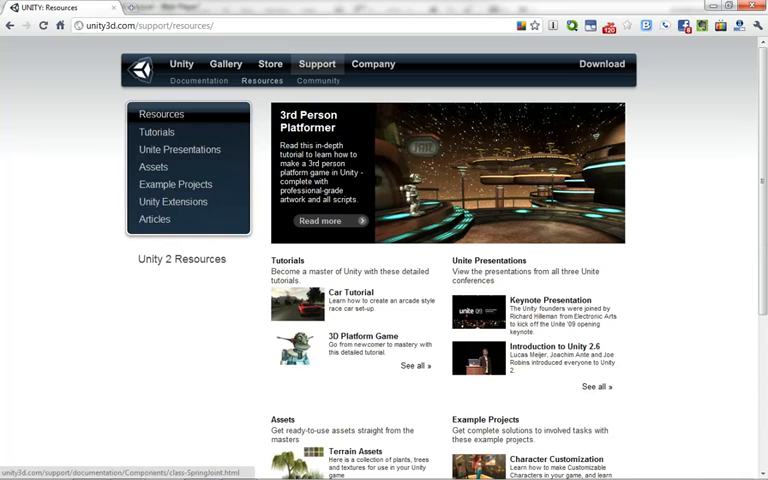
Reach the Resources section from Unity's Support landing page
left_click(316, 64)
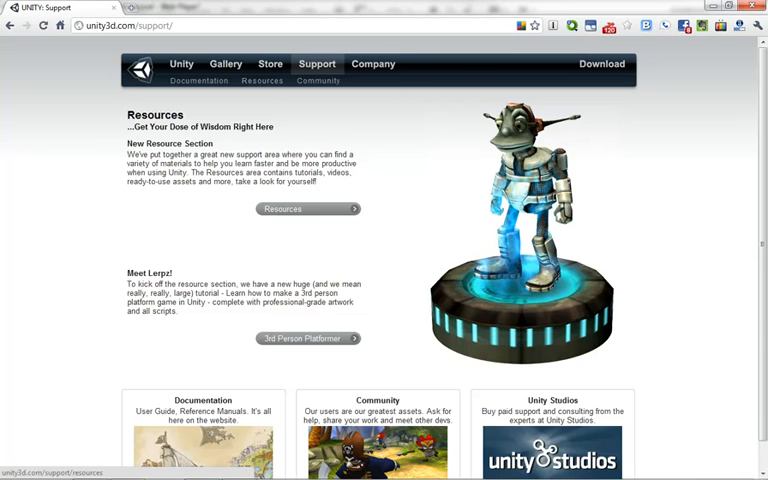
left_click(284, 208)
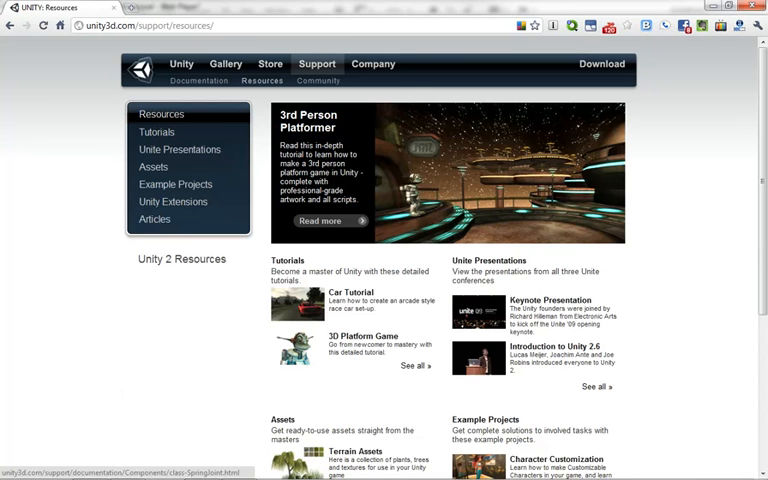
mouse_move(176, 184)
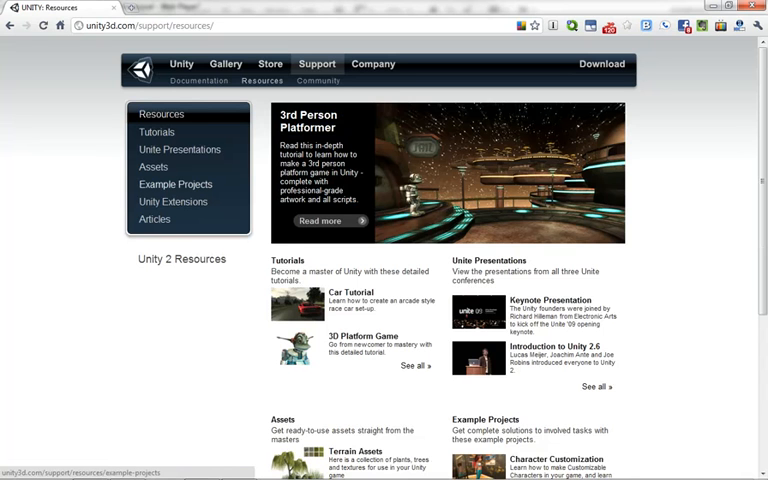
Browse the Tutorials and Unite Presentations resources, ending on the Assets resources page
left_click(156, 132)
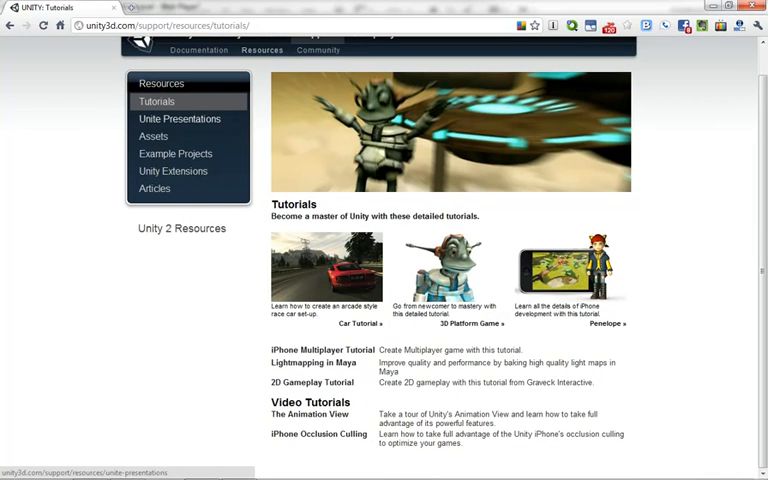
left_click(180, 118)
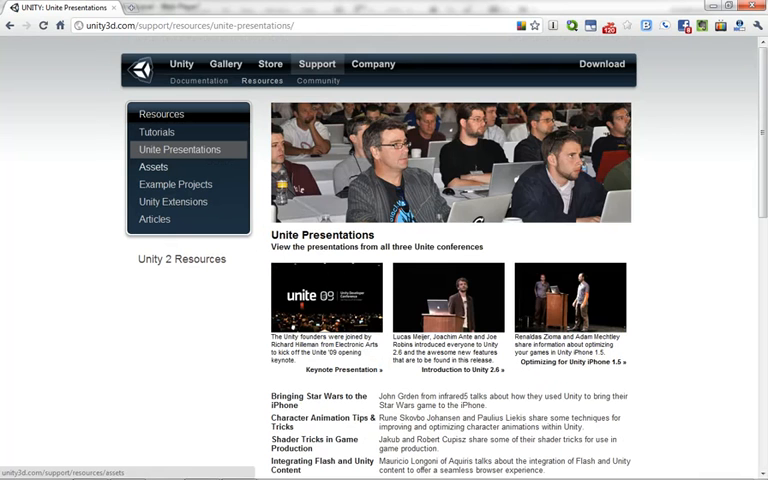
left_click(152, 168)
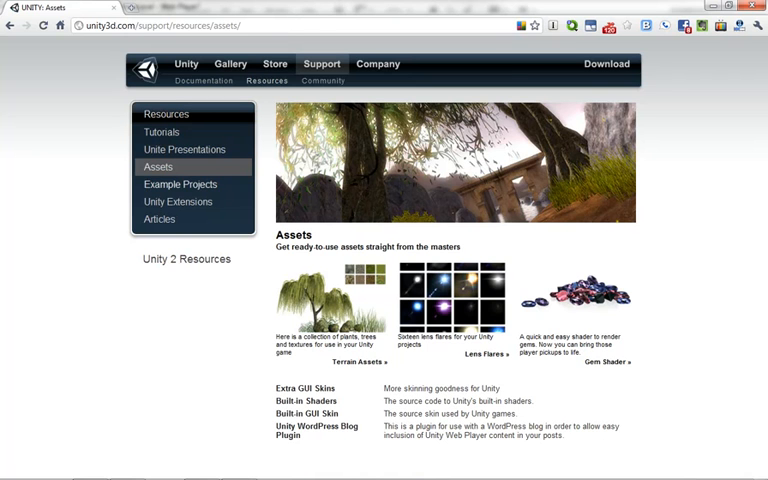
View the Example Projects resources briefly, then the Unity Extensions page of ready-made frameworks
left_click(180, 184)
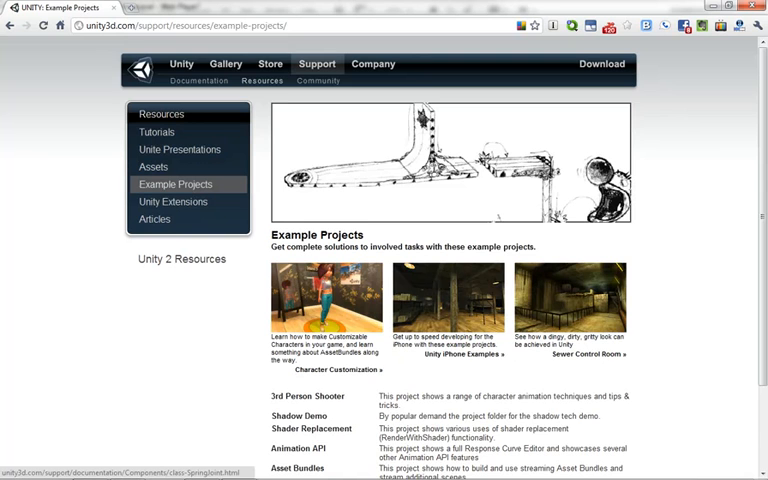
scroll("down", 3)
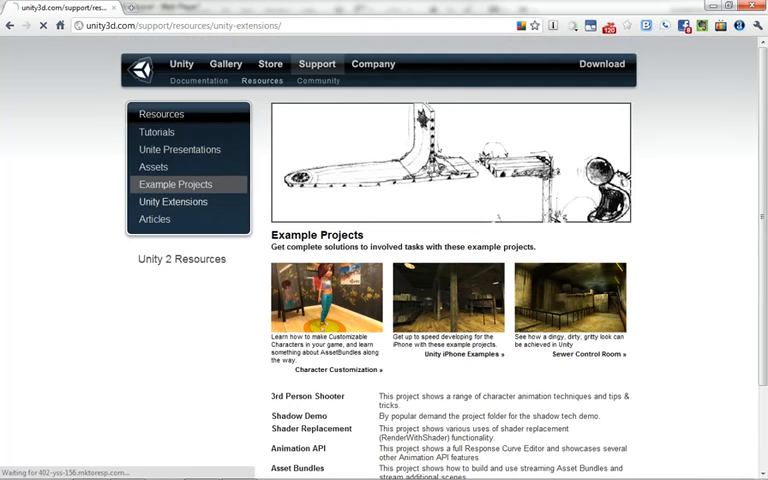
left_click(176, 200)
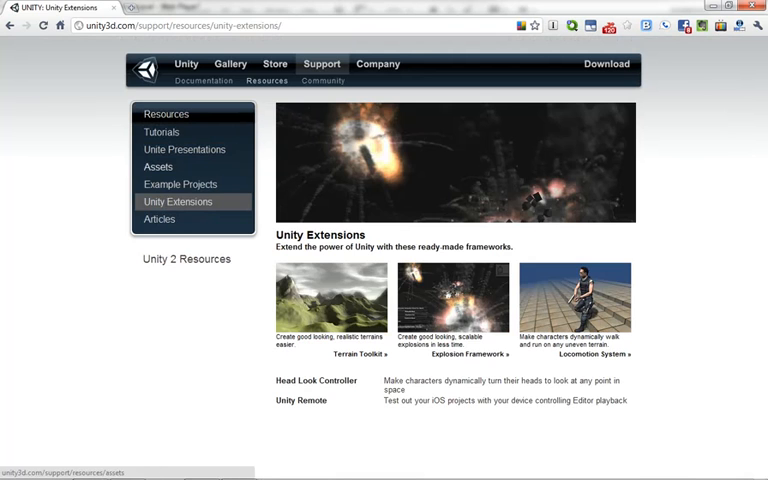
left_click(158, 166)
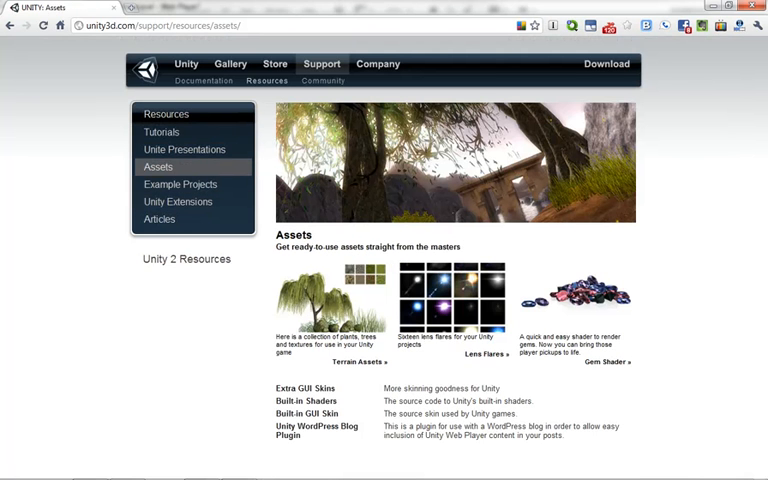
mouse_move(344, 358)
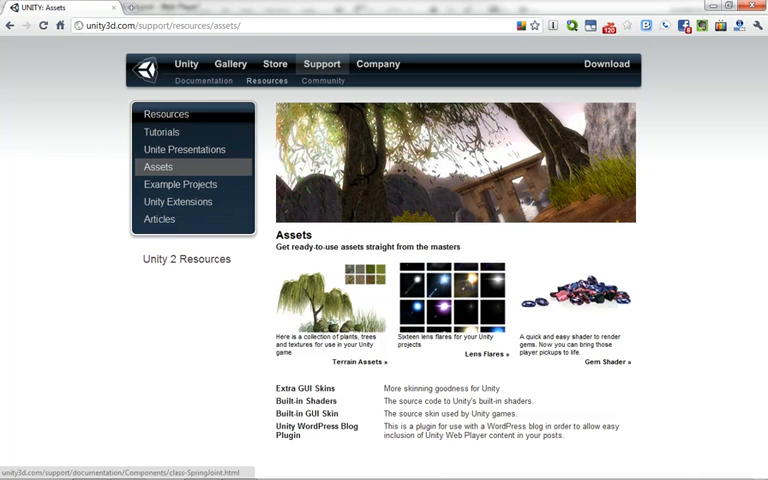
mouse_move(304, 408)
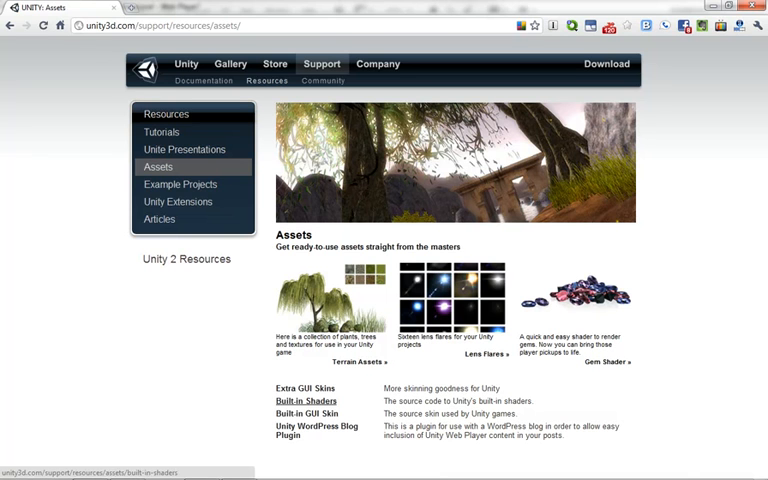
left_click(296, 400)
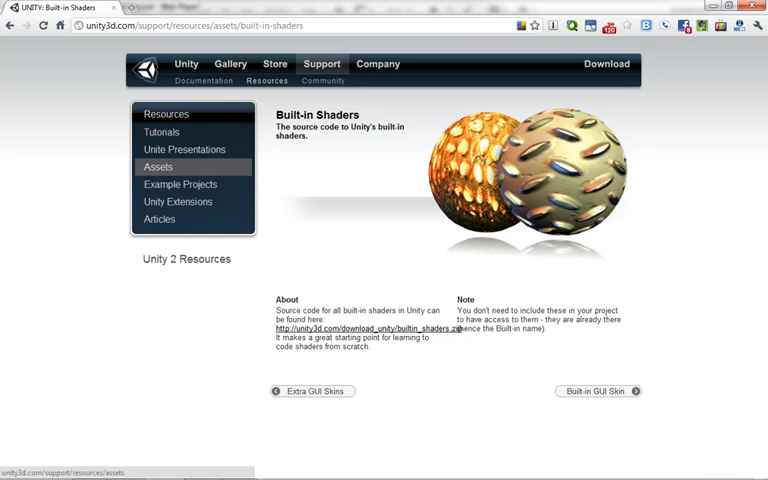
left_click(176, 200)
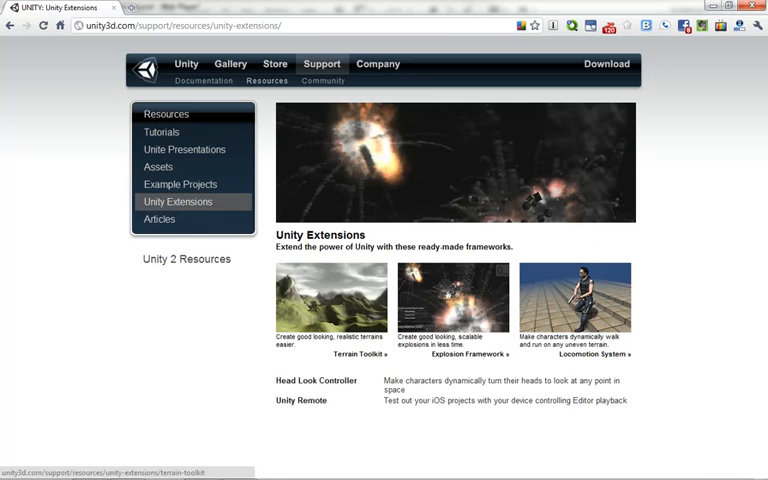
View the Terrain Toolkit extension page, then return to the Example Projects resources list
left_click(352, 356)
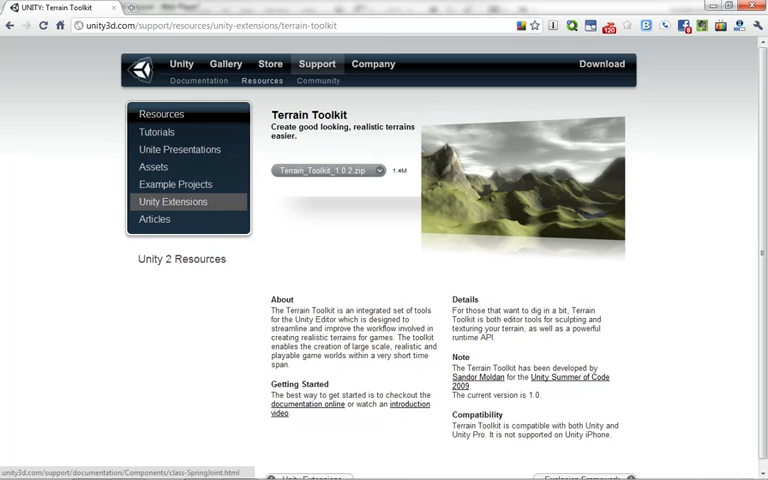
left_click(176, 184)
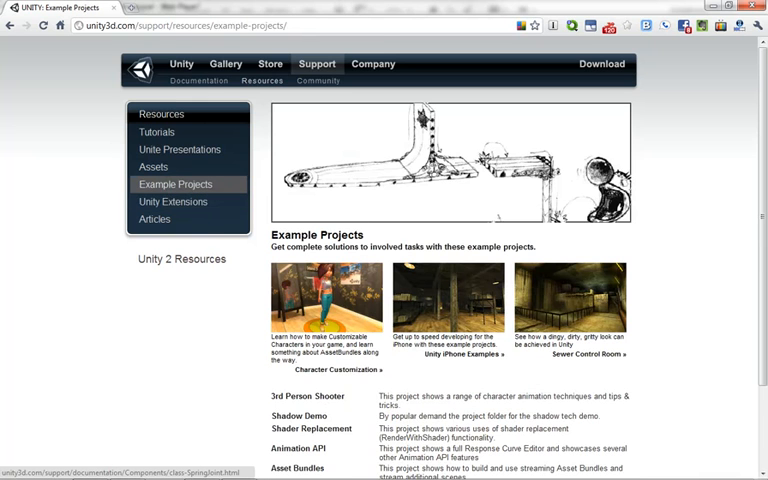
scroll("down", 3)
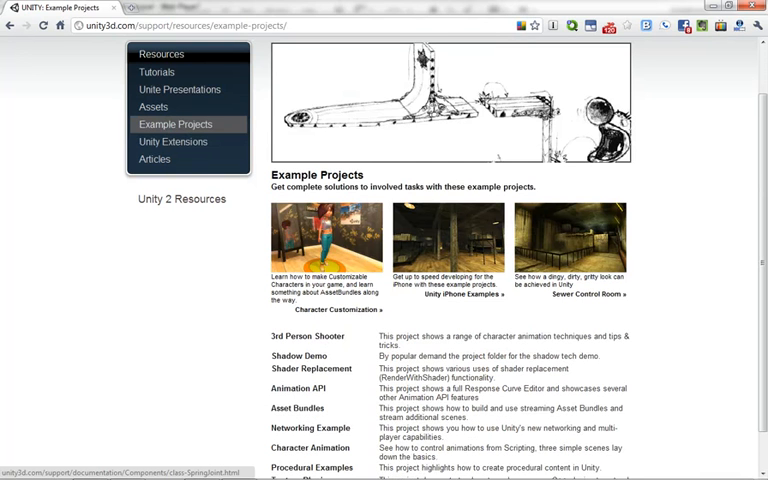